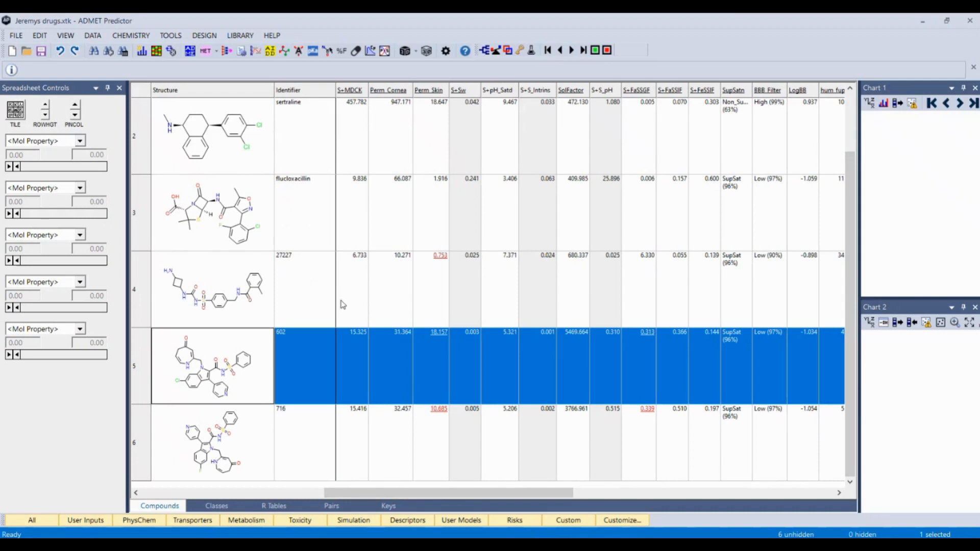
{"action": "mouse_move", "coordinate": [196, 362]}
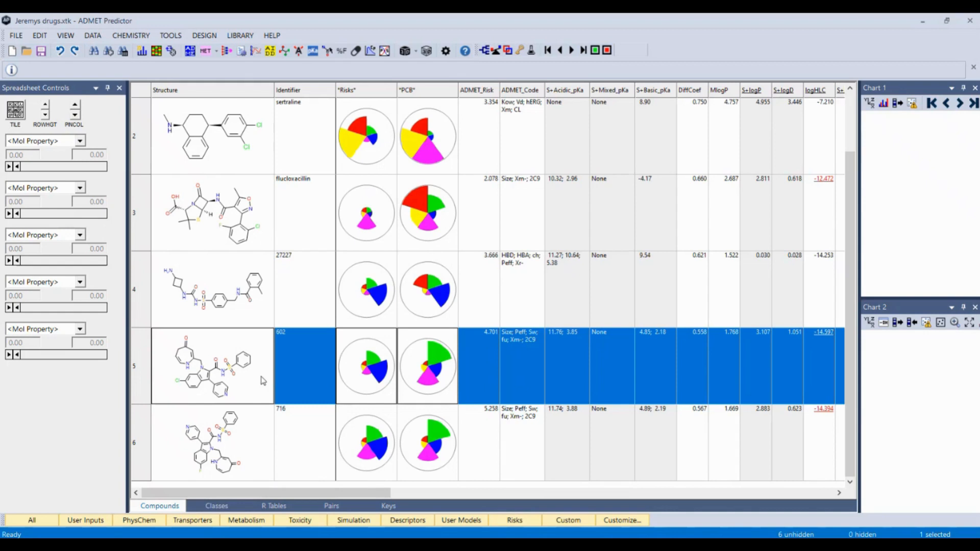
{"action": "mouse_move", "coordinate": [259, 380]}
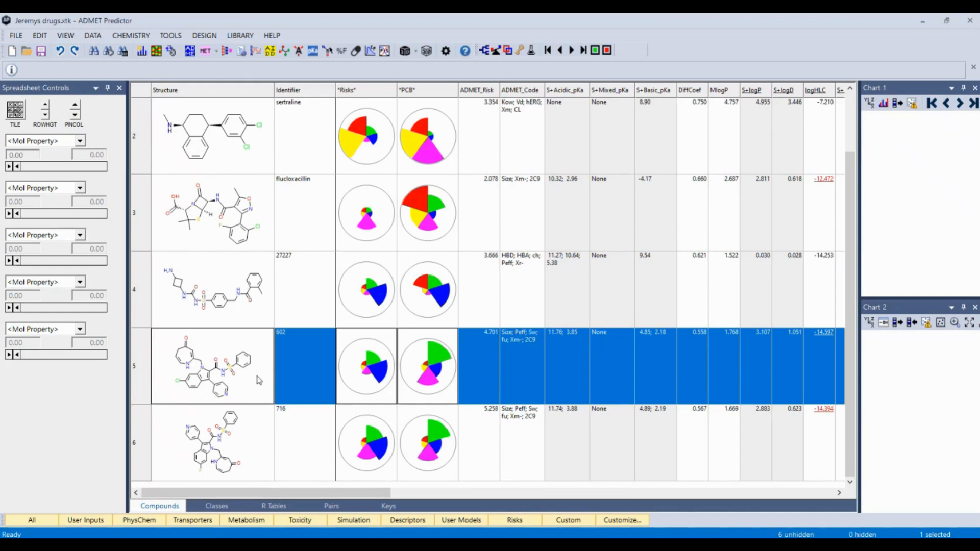
{"action": "mouse_move", "coordinate": [404, 81]}
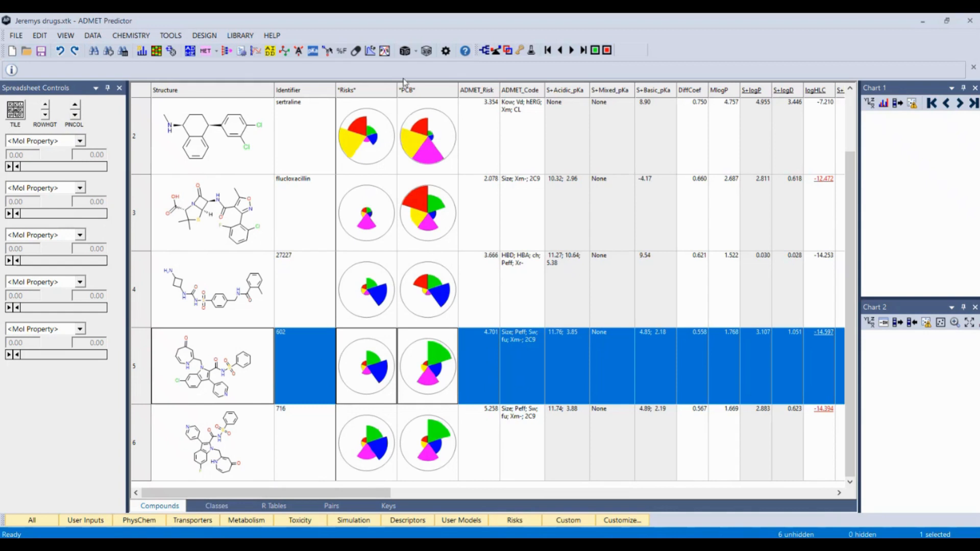
{"action": "mouse_move", "coordinate": [385, 51]}
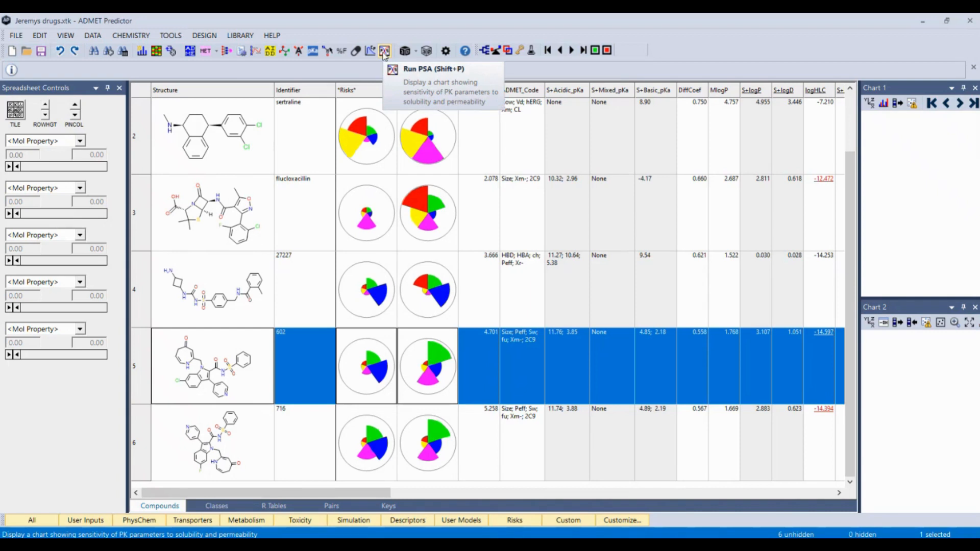
Step: Run PSA with Human, IR Tablet, 10 mg dose and Liver microsomes clearance
{"action": "left_click", "coordinate": [385, 51]}
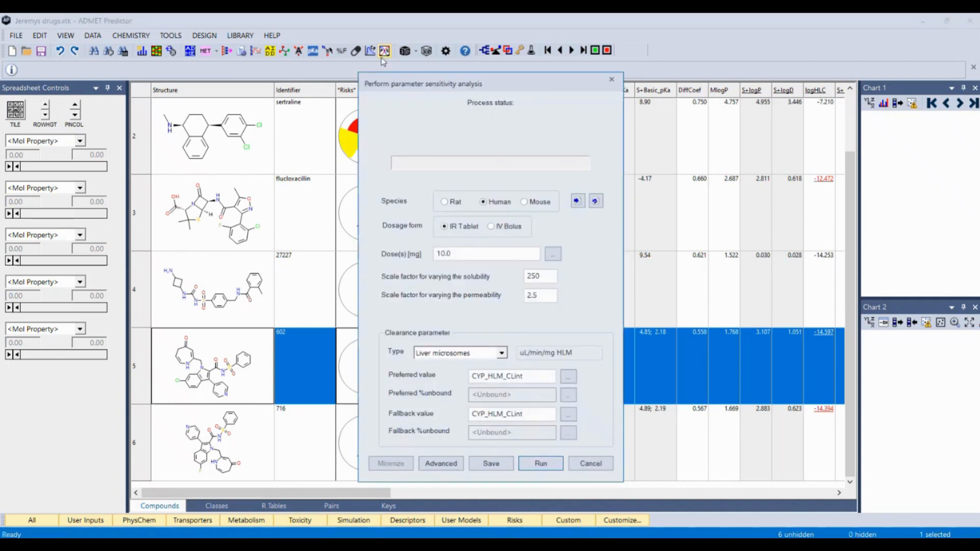
{"action": "mouse_move", "coordinate": [380, 270]}
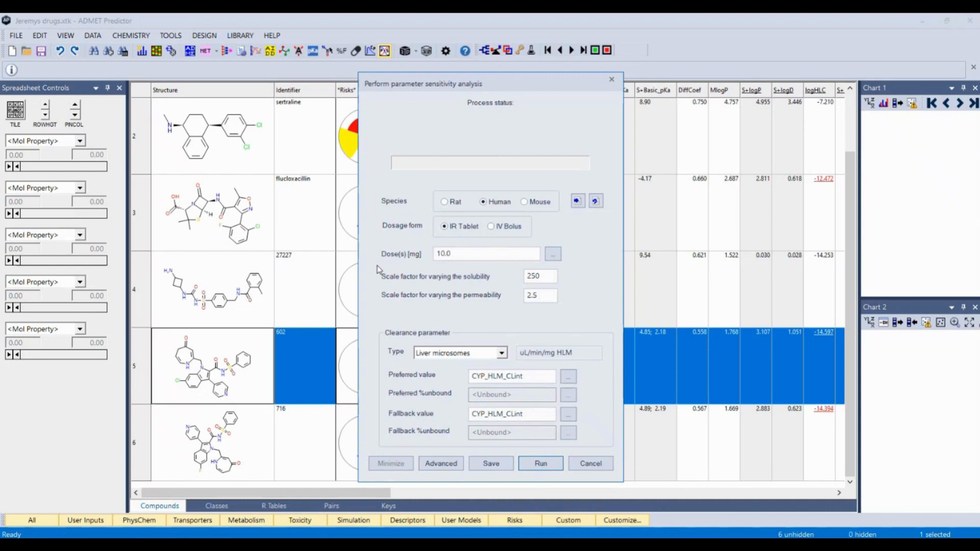
{"action": "mouse_move", "coordinate": [425, 235]}
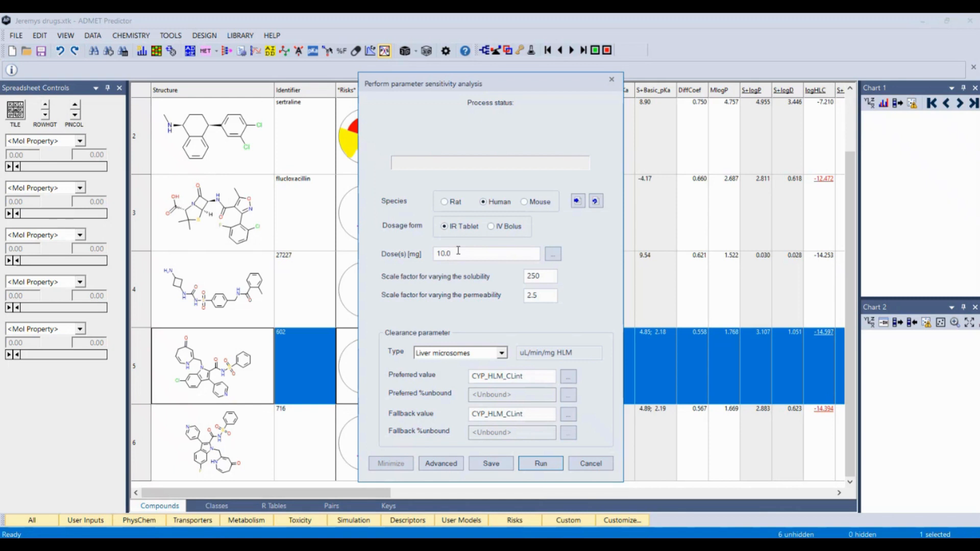
{"action": "left_click", "coordinate": [450, 253]}
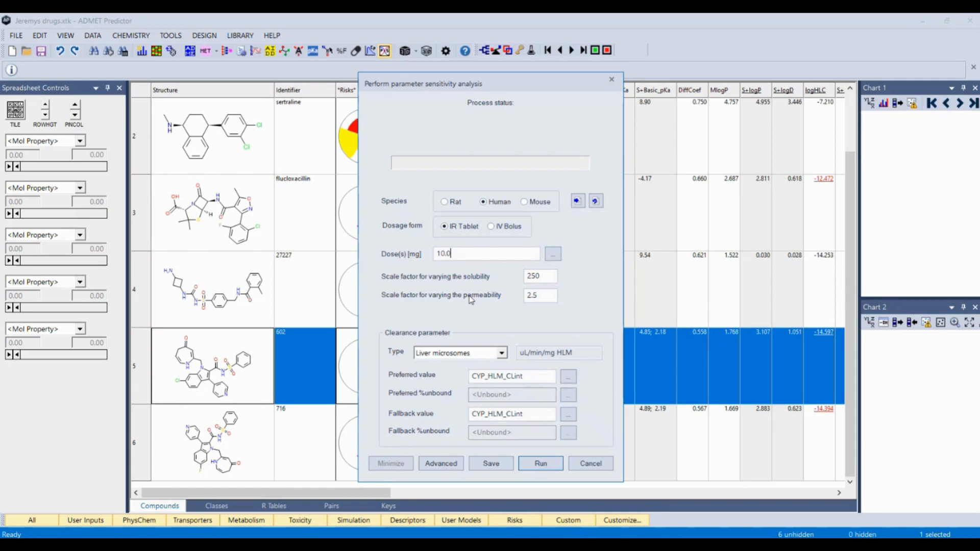
{"action": "mouse_move", "coordinate": [510, 349]}
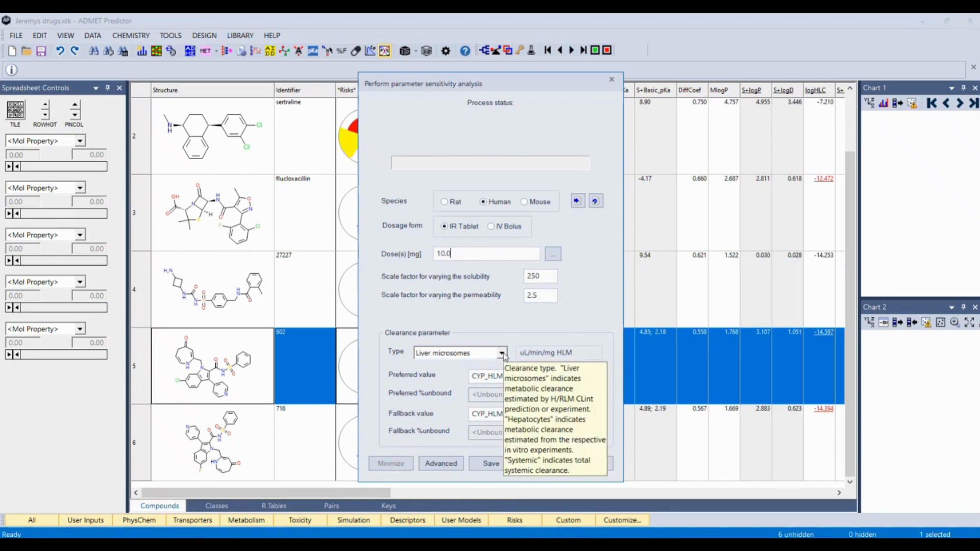
{"action": "left_click", "coordinate": [501, 352]}
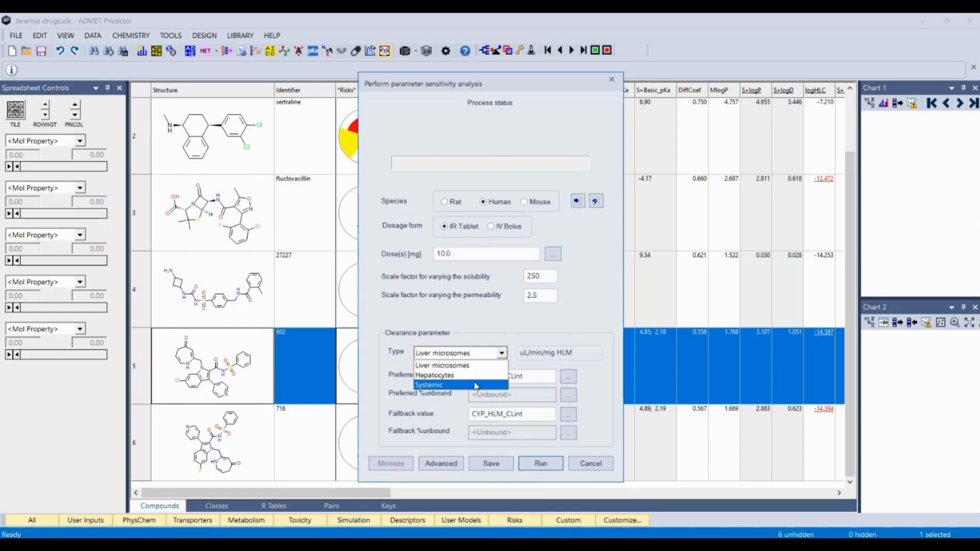
{"action": "left_click", "coordinate": [442, 365]}
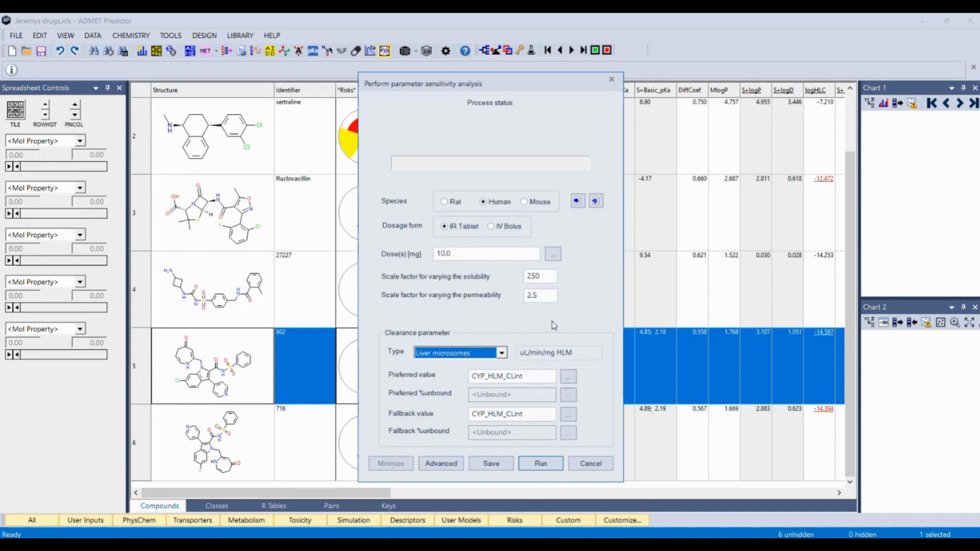
{"action": "mouse_move", "coordinate": [553, 325]}
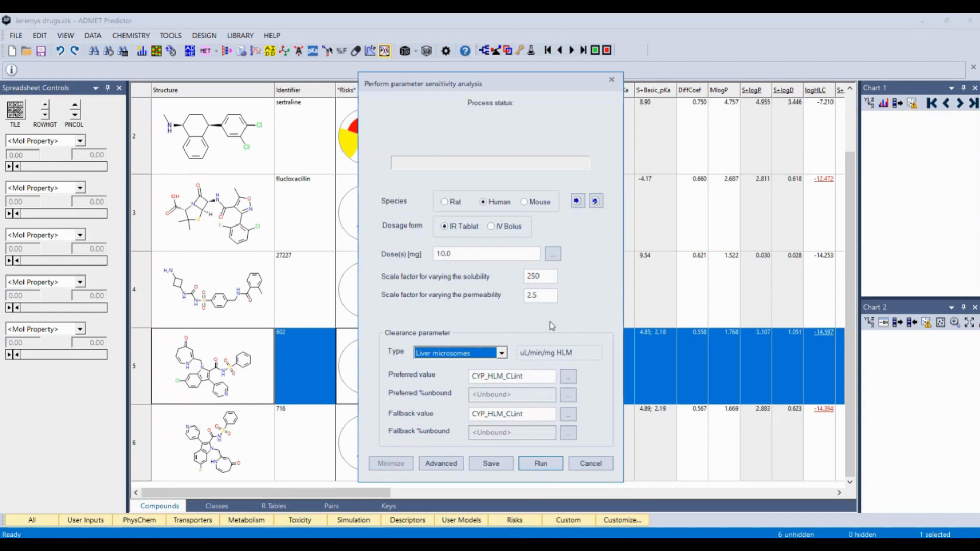
{"action": "mouse_move", "coordinate": [518, 462]}
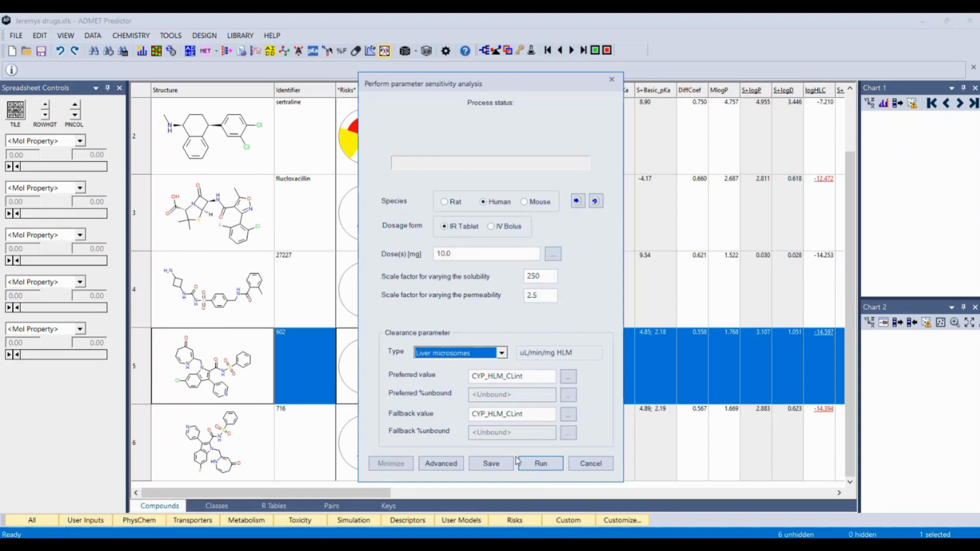
{"action": "mouse_move", "coordinate": [540, 463]}
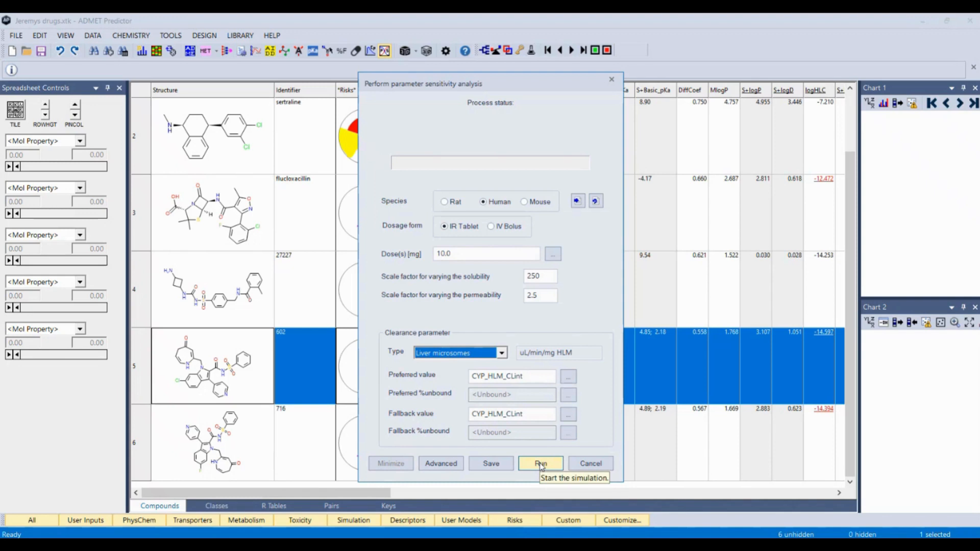
{"action": "left_click", "coordinate": [540, 463]}
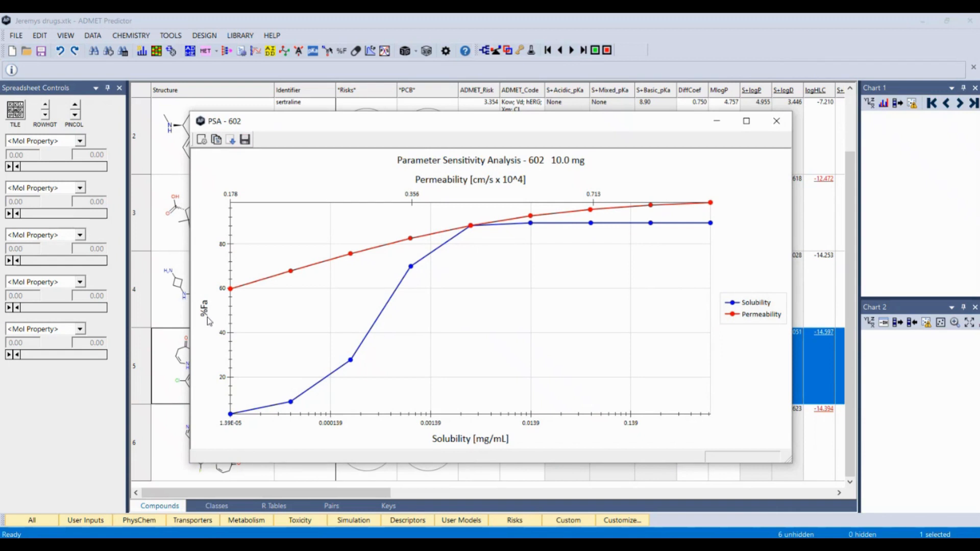
{"action": "mouse_move", "coordinate": [228, 418]}
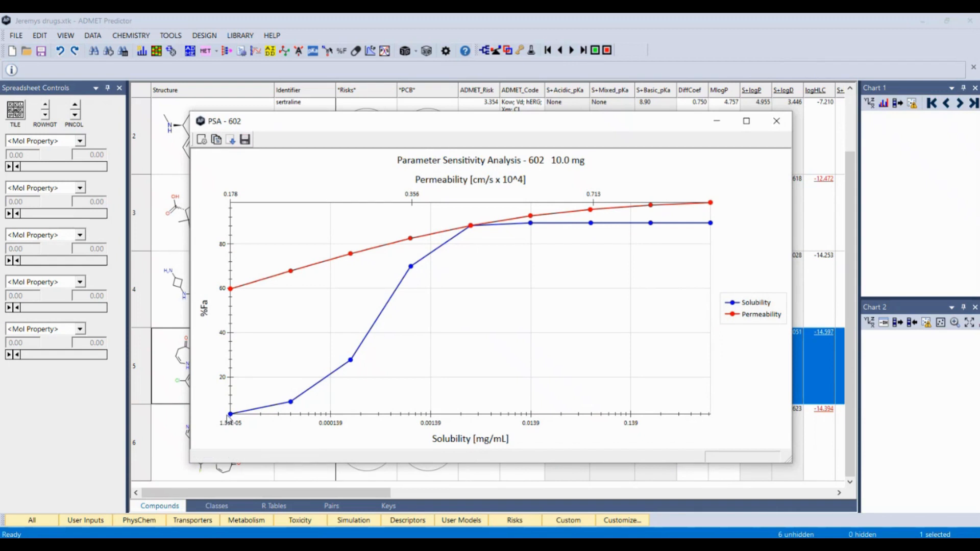
{"action": "mouse_move", "coordinate": [227, 215]}
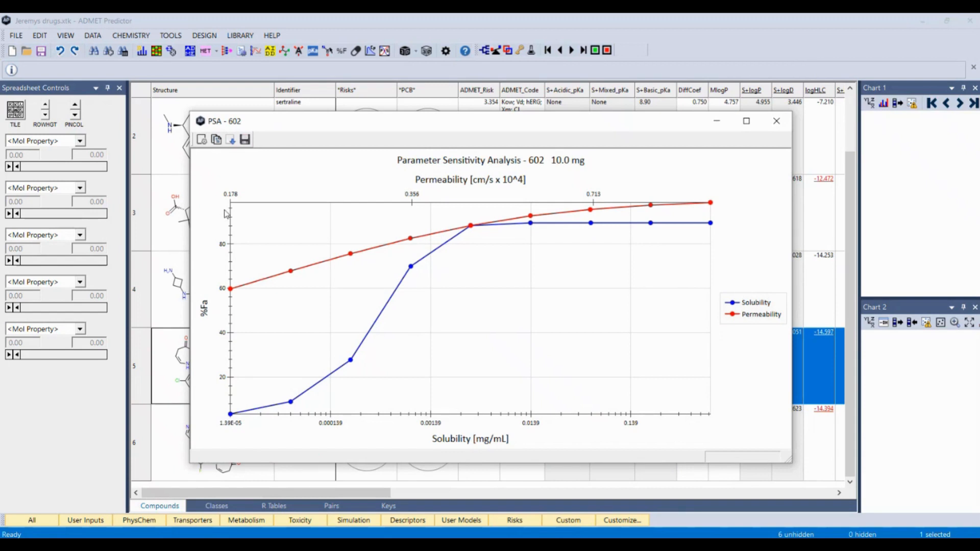
{"action": "mouse_move", "coordinate": [229, 417]}
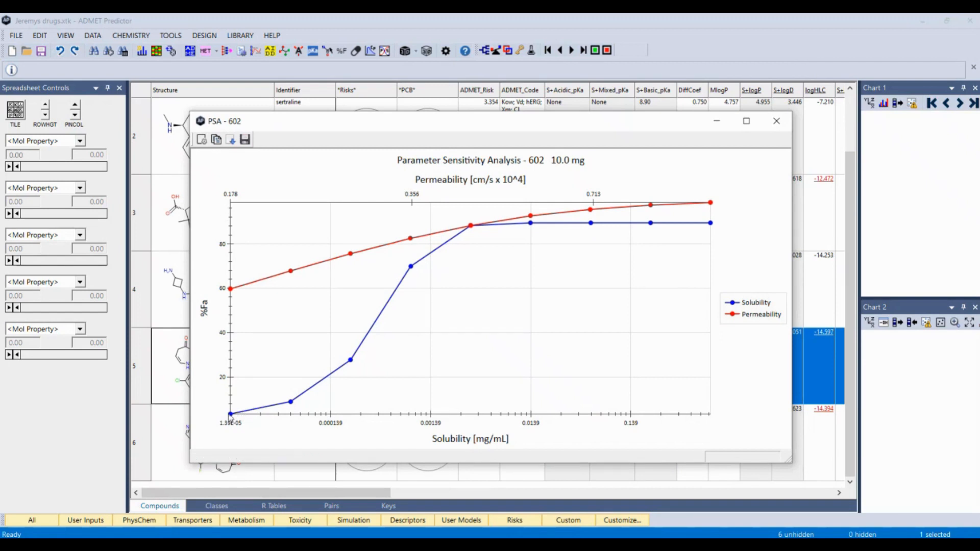
{"action": "mouse_move", "coordinate": [594, 223]}
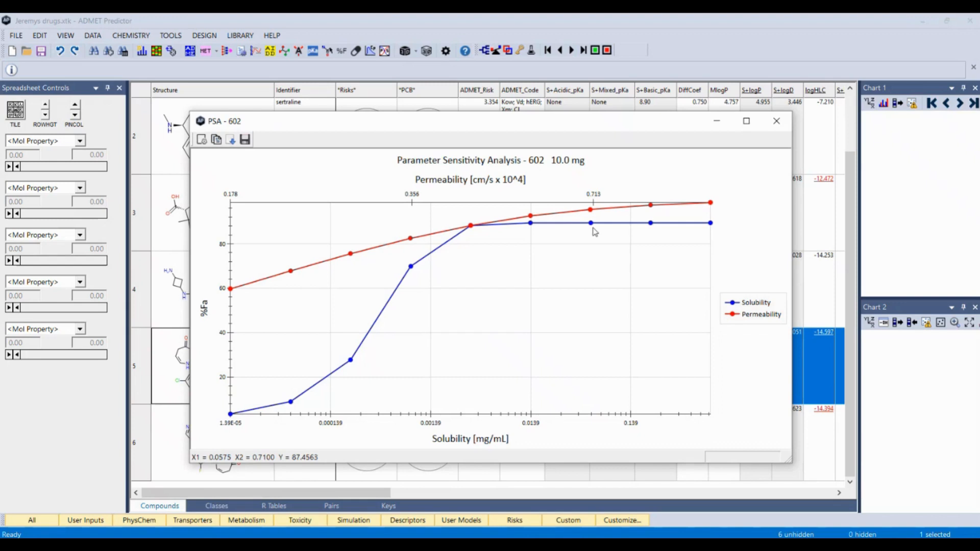
{"action": "mouse_move", "coordinate": [194, 313]}
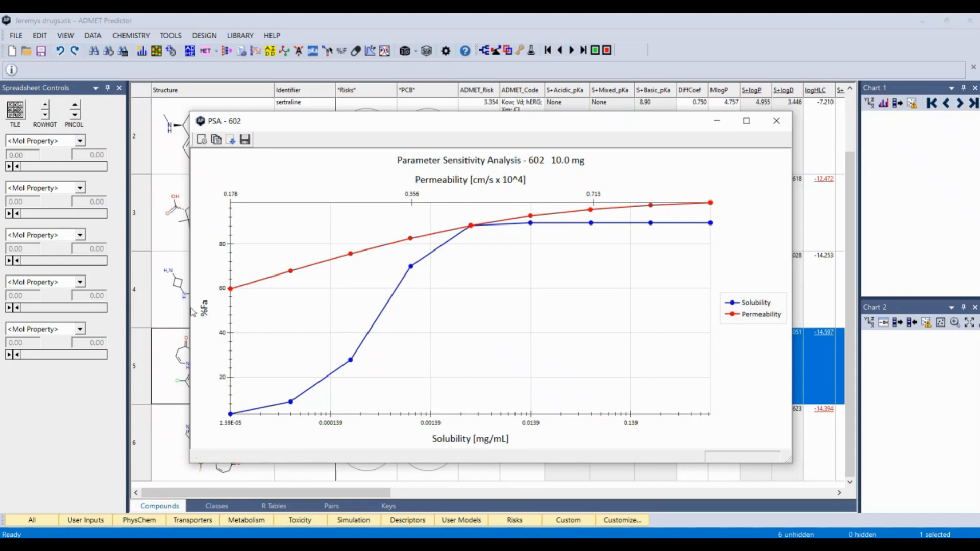
{"action": "mouse_move", "coordinate": [276, 424]}
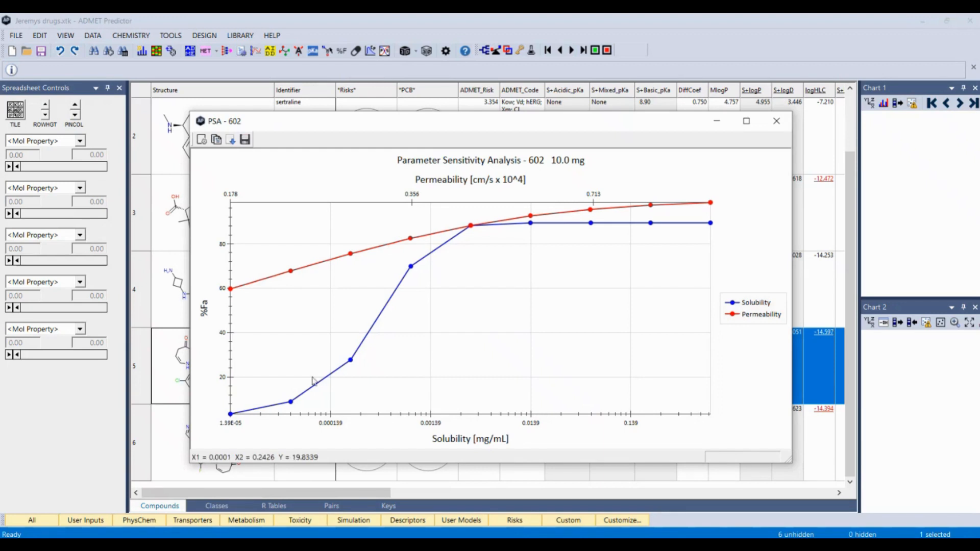
{"action": "mouse_move", "coordinate": [262, 300]}
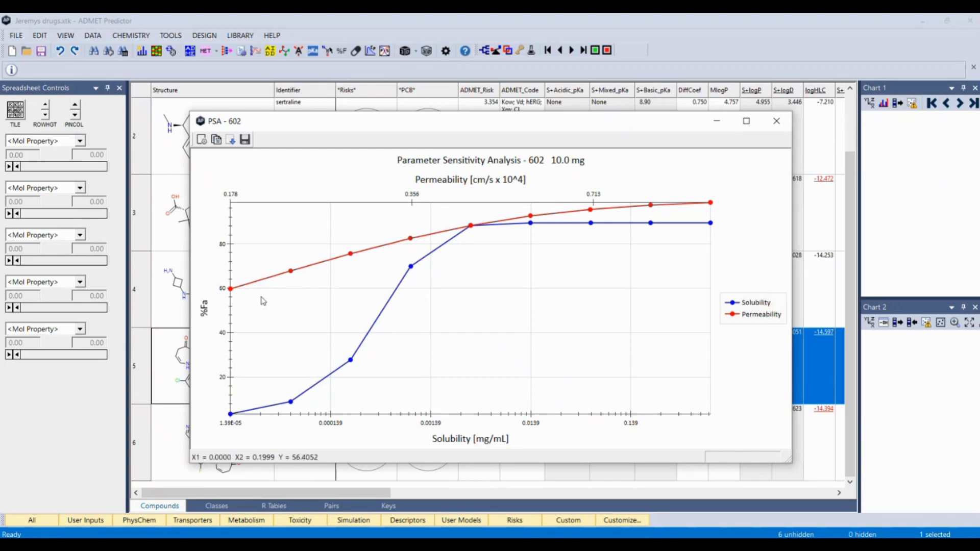
{"action": "mouse_move", "coordinate": [346, 389]}
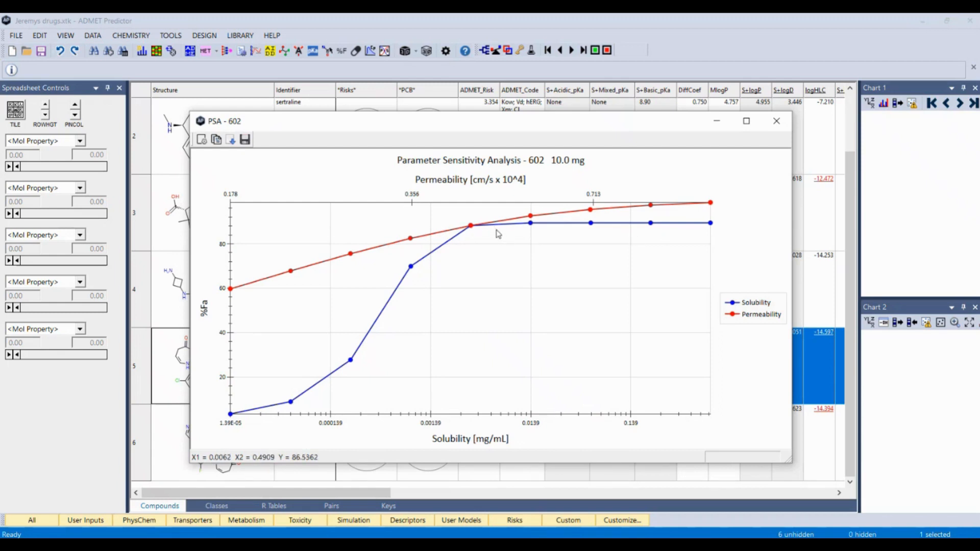
{"action": "mouse_move", "coordinate": [486, 233]}
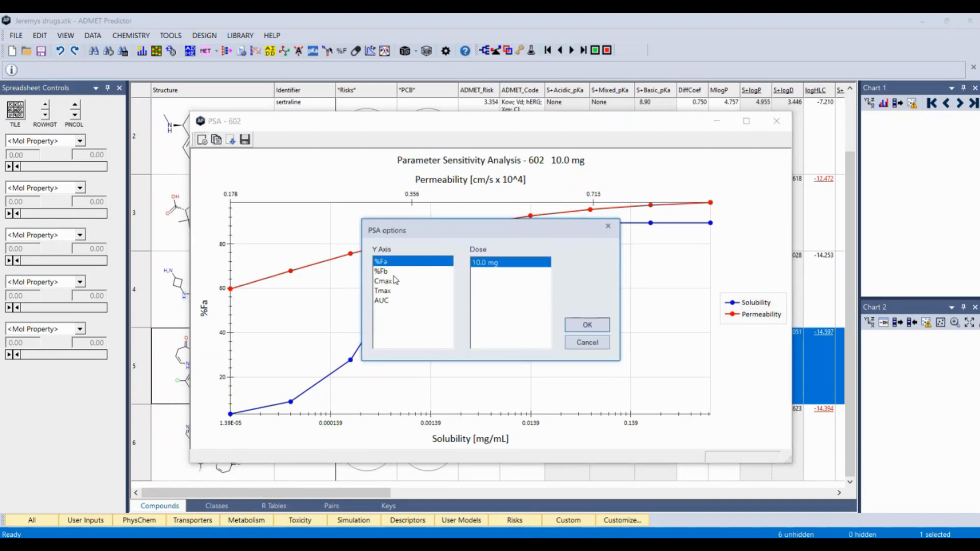
Step: Switch the chart's Y axis to %Fb, then to Cmax in ng/mL
{"action": "left_click", "coordinate": [380, 271]}
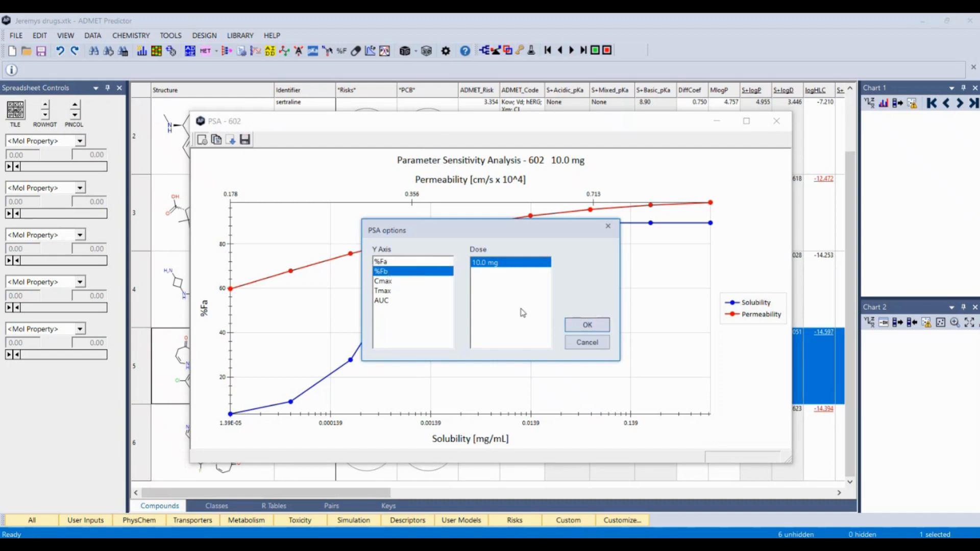
{"action": "left_click", "coordinate": [586, 325]}
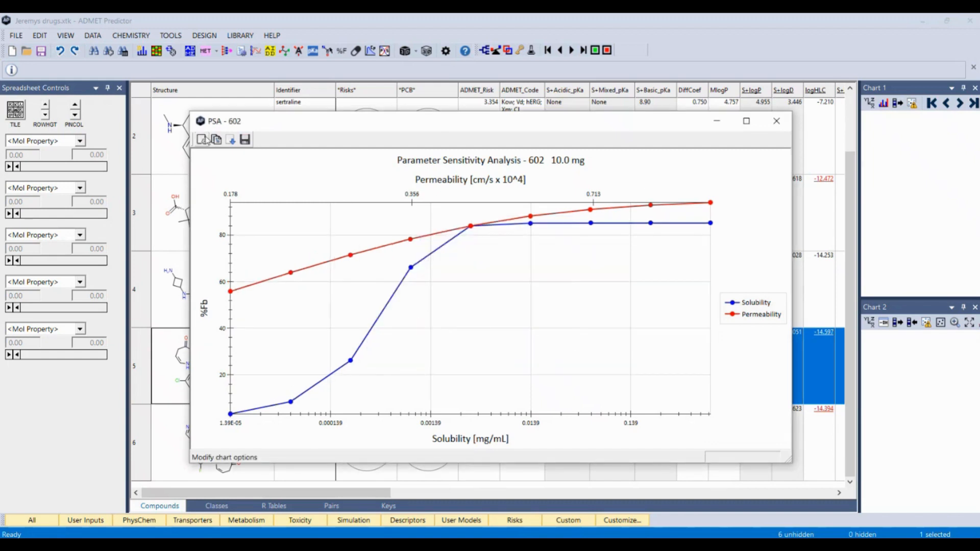
{"action": "left_click", "coordinate": [201, 139]}
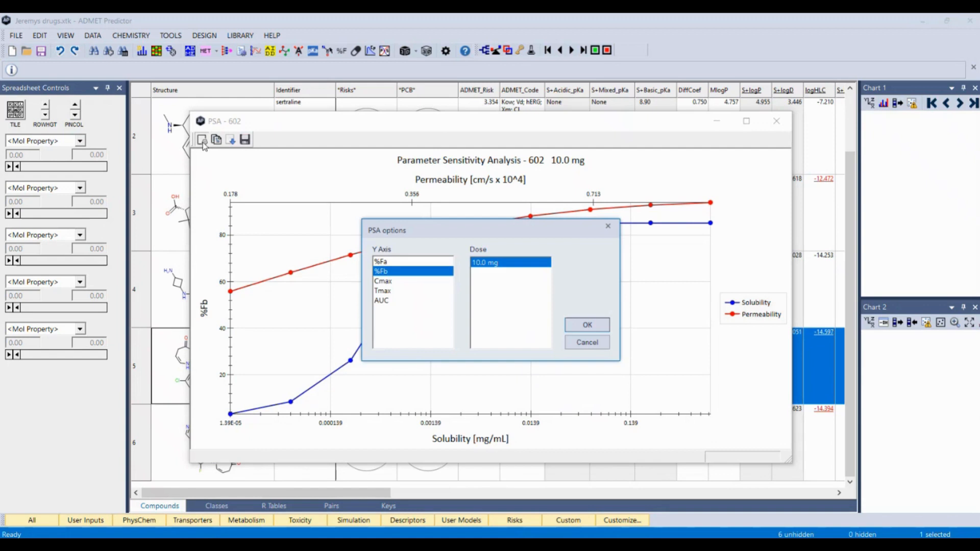
{"action": "left_click", "coordinate": [383, 280]}
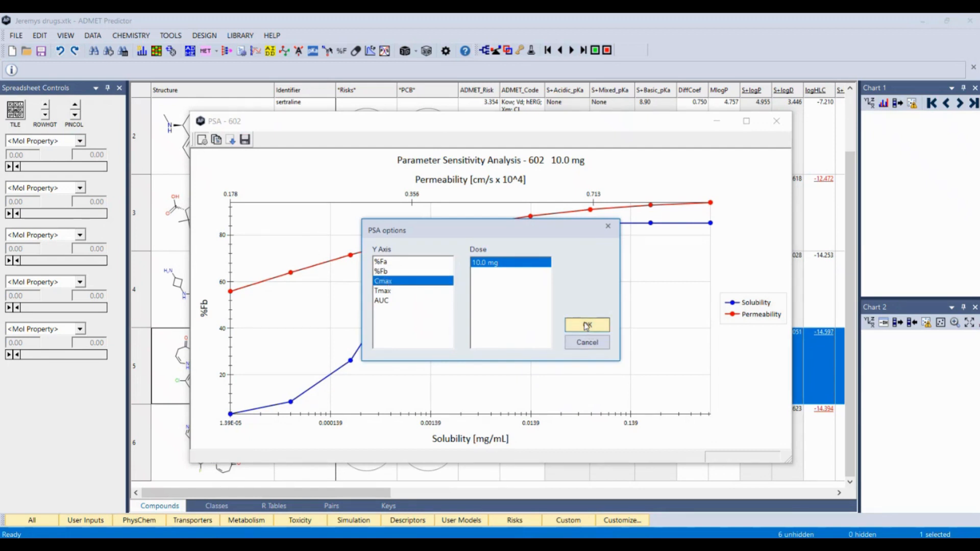
{"action": "left_click", "coordinate": [586, 324]}
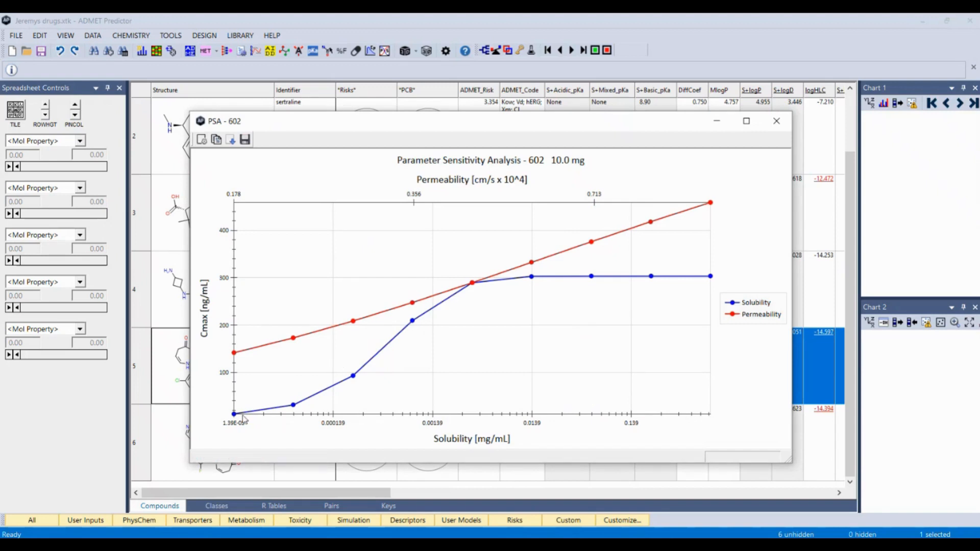
{"action": "mouse_move", "coordinate": [405, 331]}
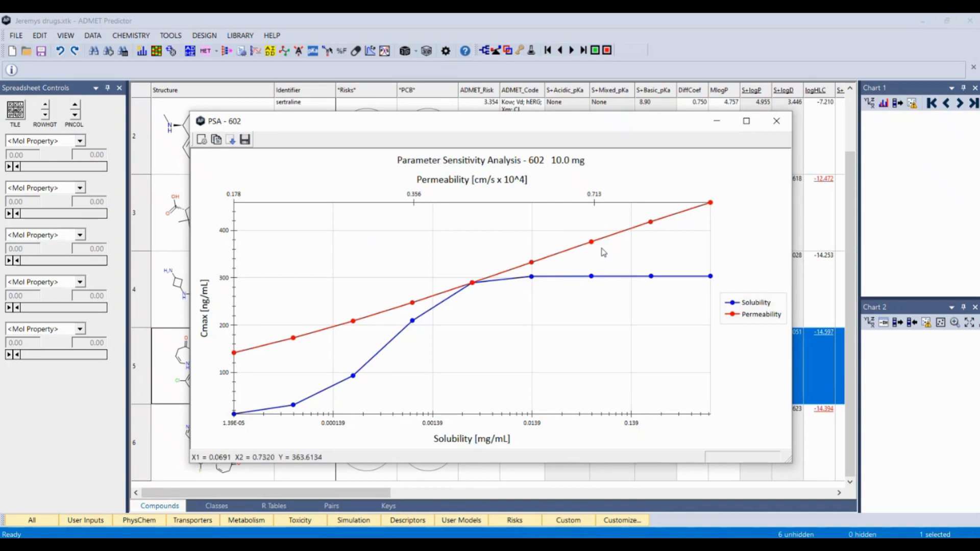
{"action": "mouse_move", "coordinate": [461, 300]}
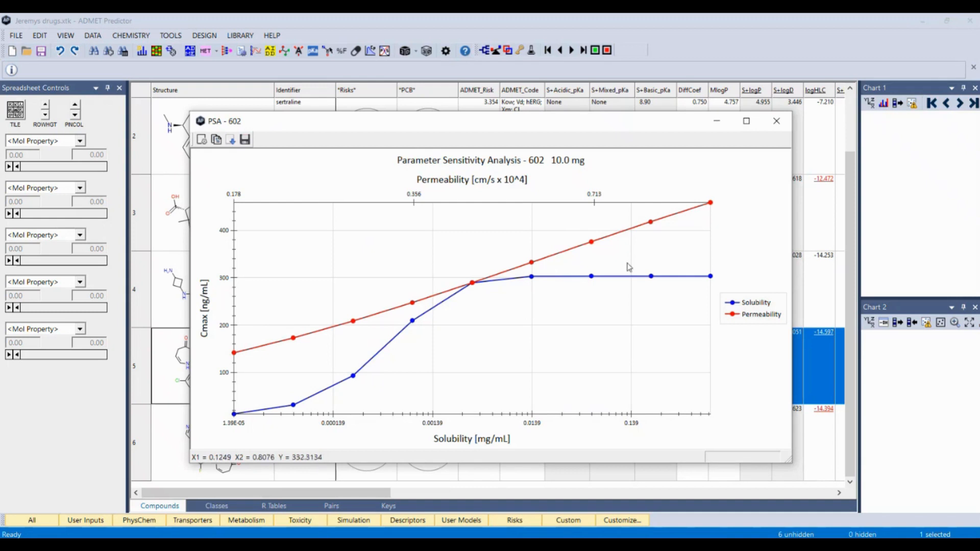
{"action": "mouse_move", "coordinate": [515, 337]}
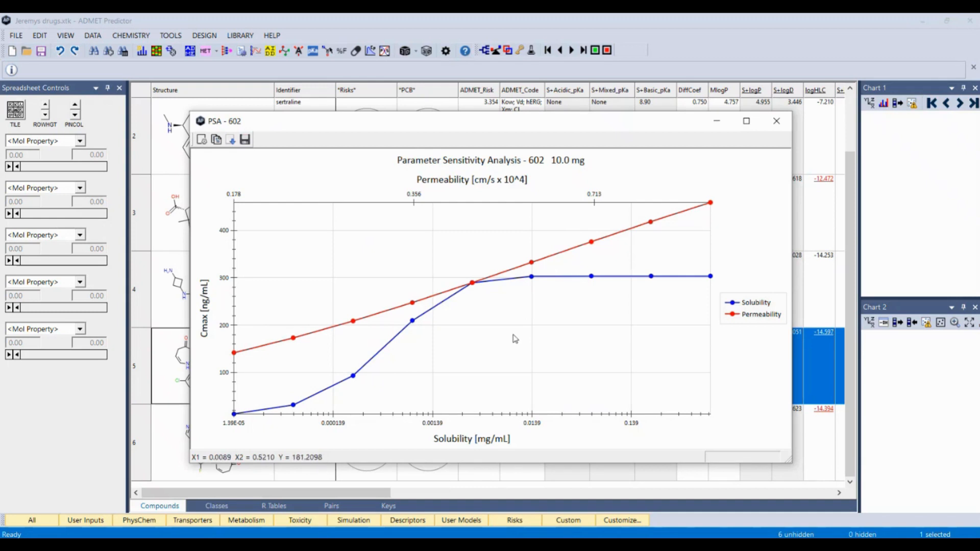
{"action": "mouse_move", "coordinate": [515, 337]}
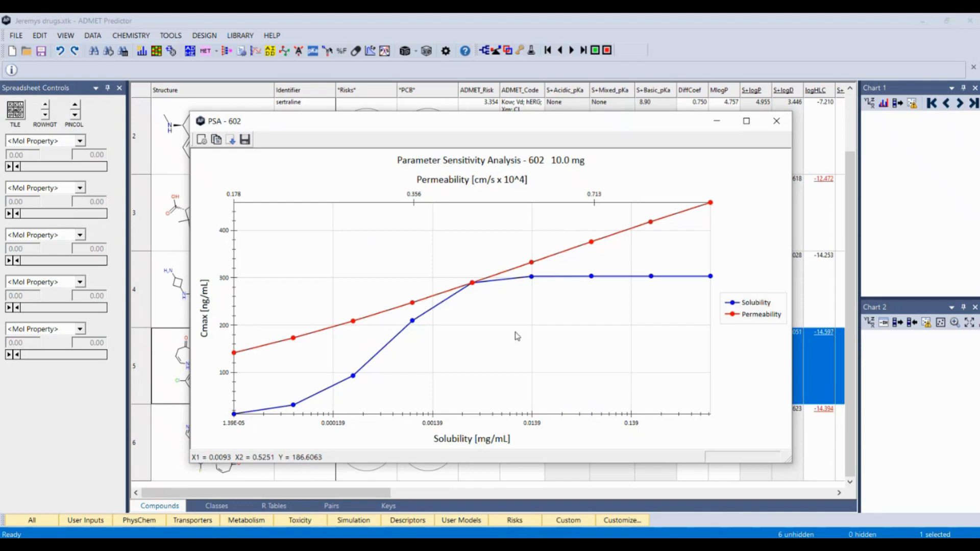
{"action": "mouse_move", "coordinate": [515, 338]}
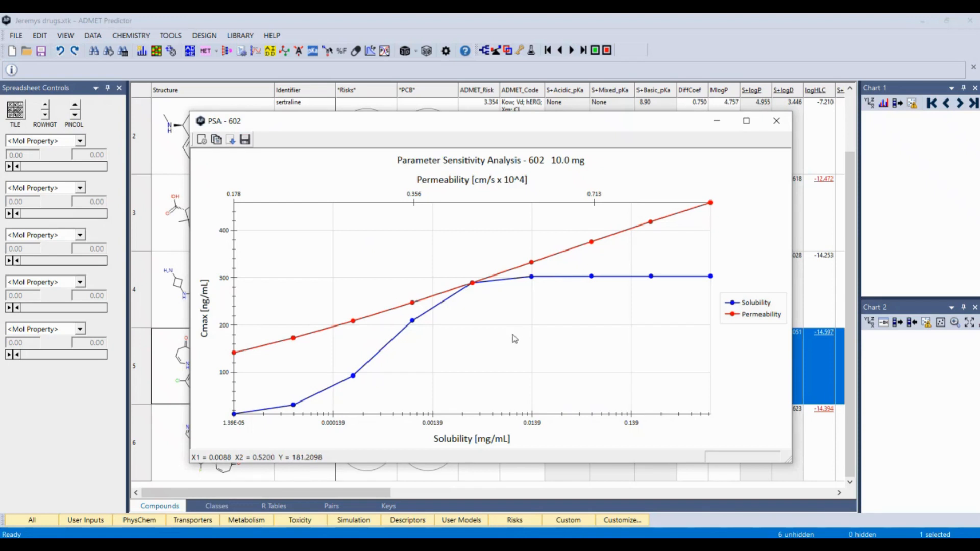
{"action": "mouse_move", "coordinate": [570, 309]}
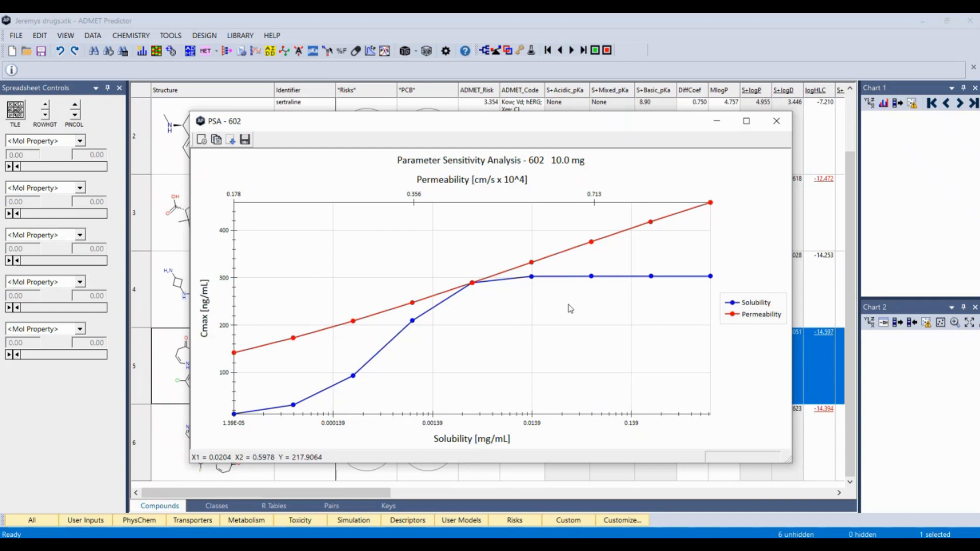
Step: Close the PSA - 602 chart window after reading the Cmax curves
{"action": "left_click", "coordinate": [776, 120]}
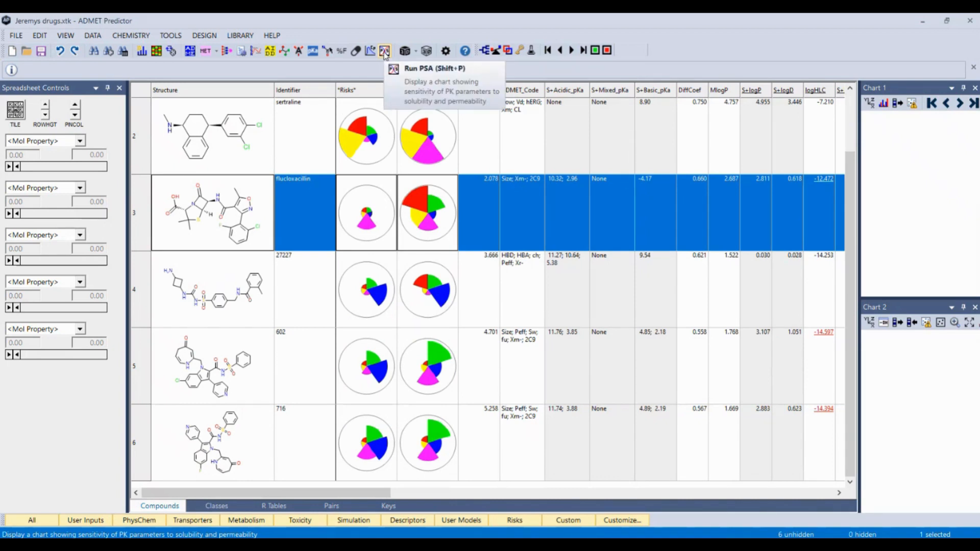
Step: Run PSA for flucloxacillin keeping the default Human, 10 mg settings
{"action": "left_click", "coordinate": [385, 50]}
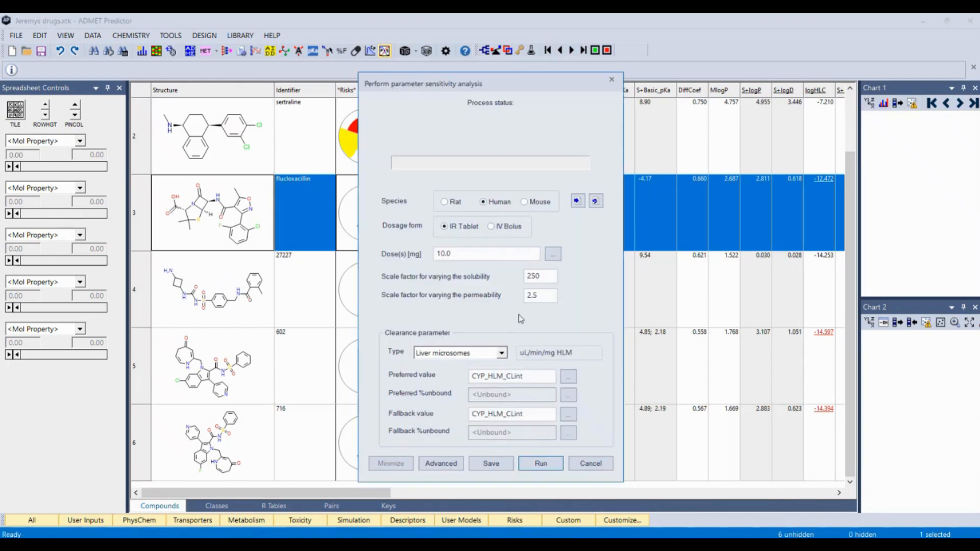
{"action": "left_click", "coordinate": [539, 463]}
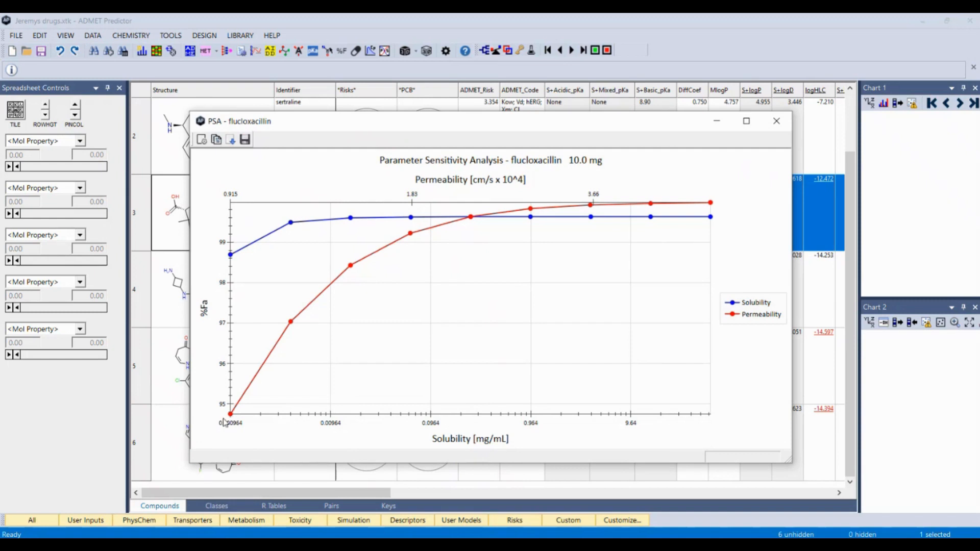
{"action": "mouse_move", "coordinate": [232, 262]}
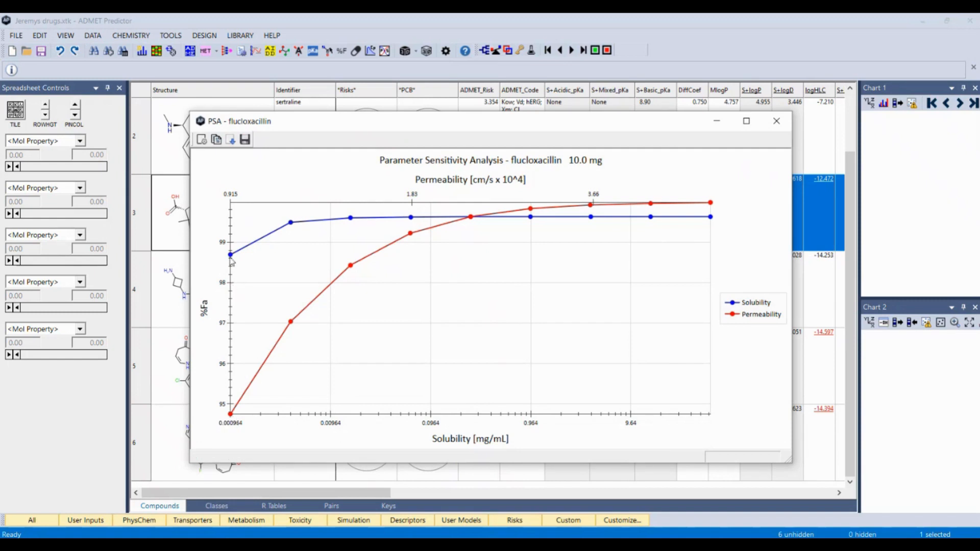
{"action": "mouse_move", "coordinate": [215, 211]}
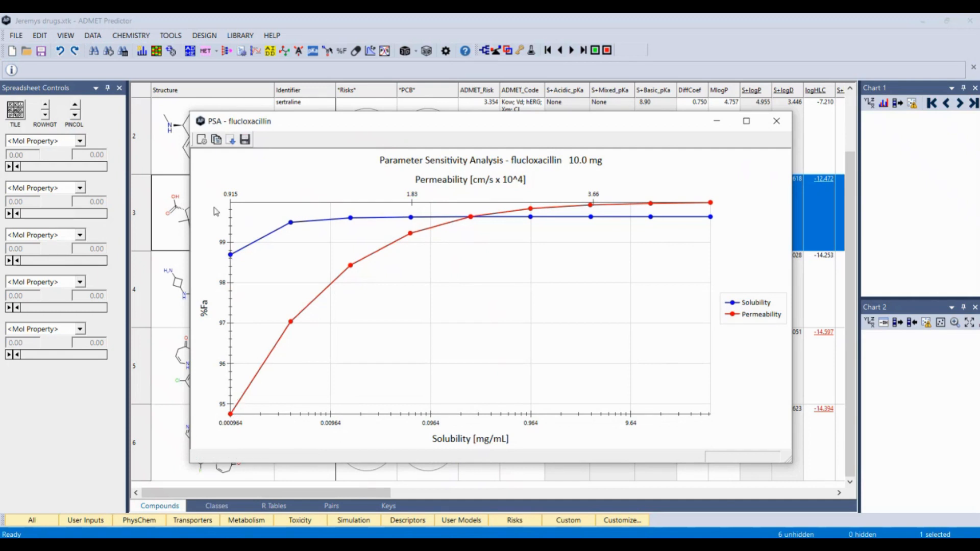
{"action": "mouse_move", "coordinate": [249, 391]}
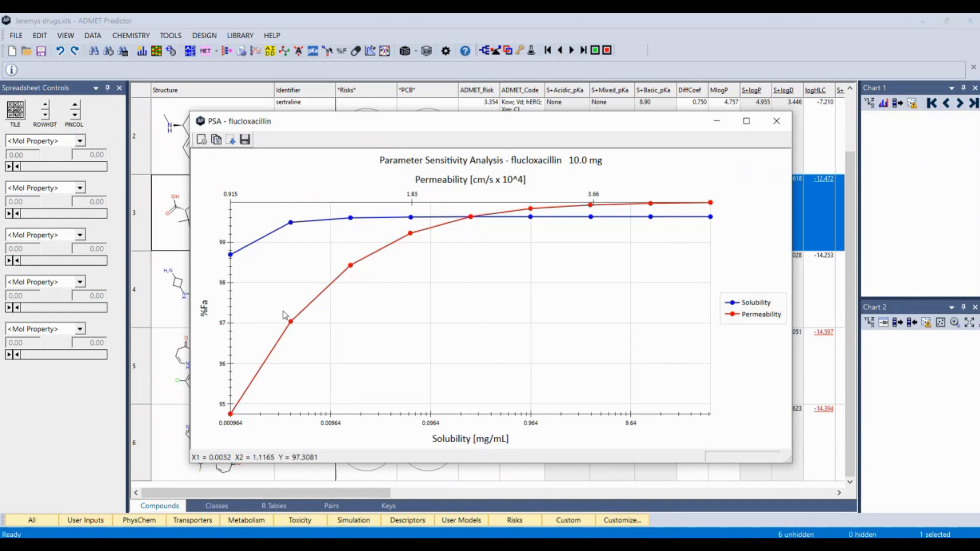
{"action": "mouse_move", "coordinate": [348, 274]}
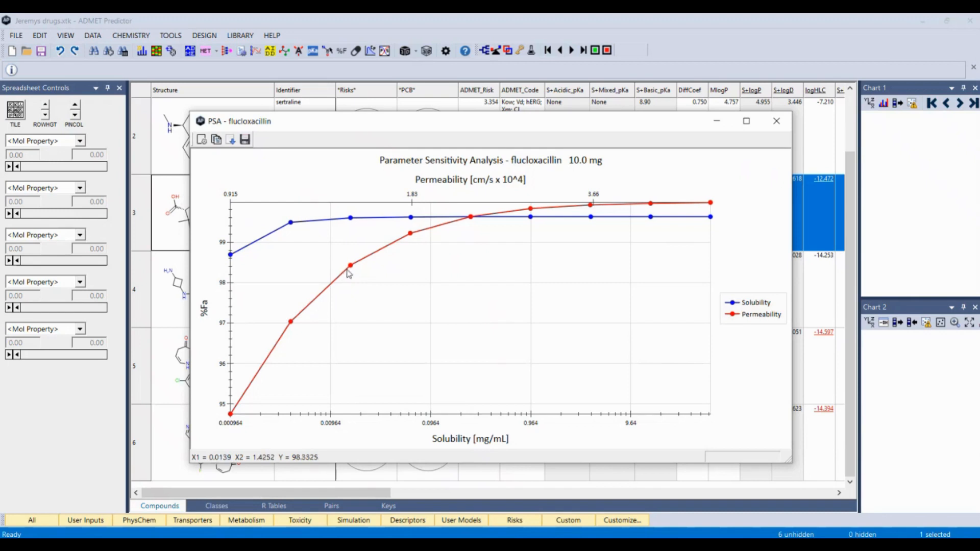
{"action": "mouse_move", "coordinate": [486, 227]}
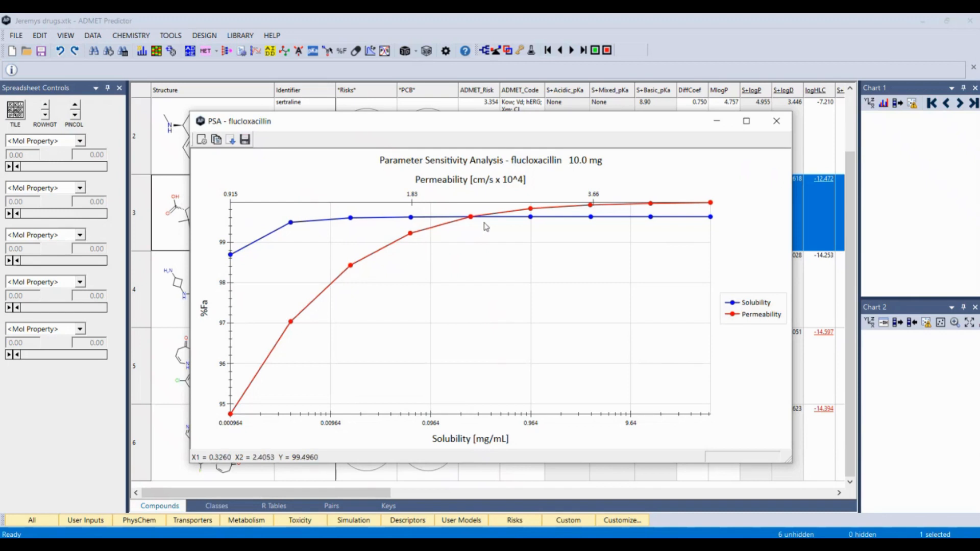